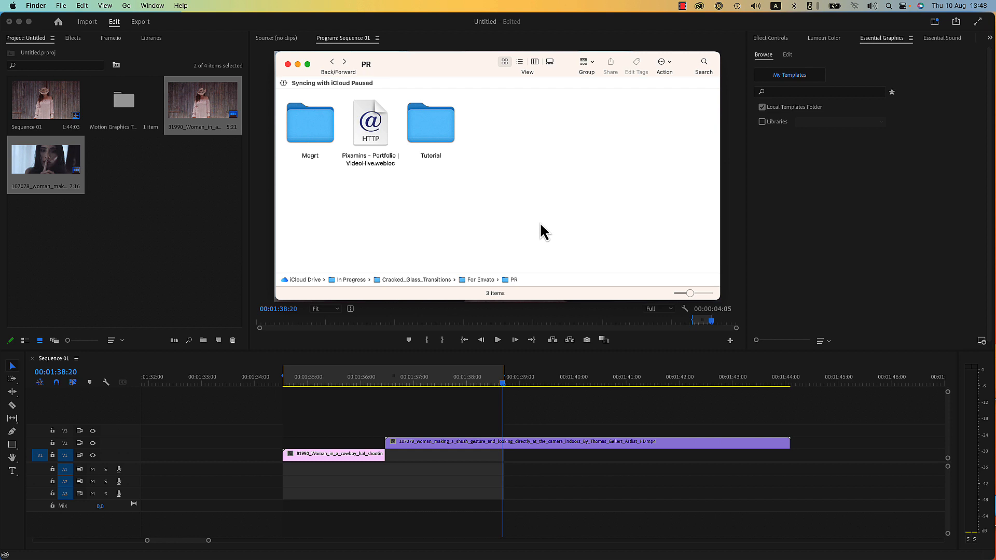
mouse_move(527, 143)
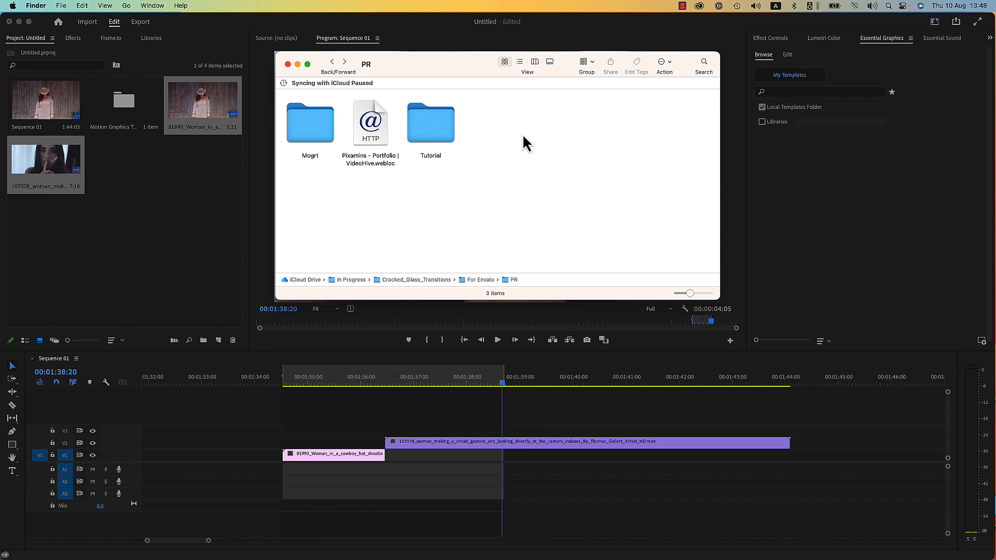
mouse_move(522, 145)
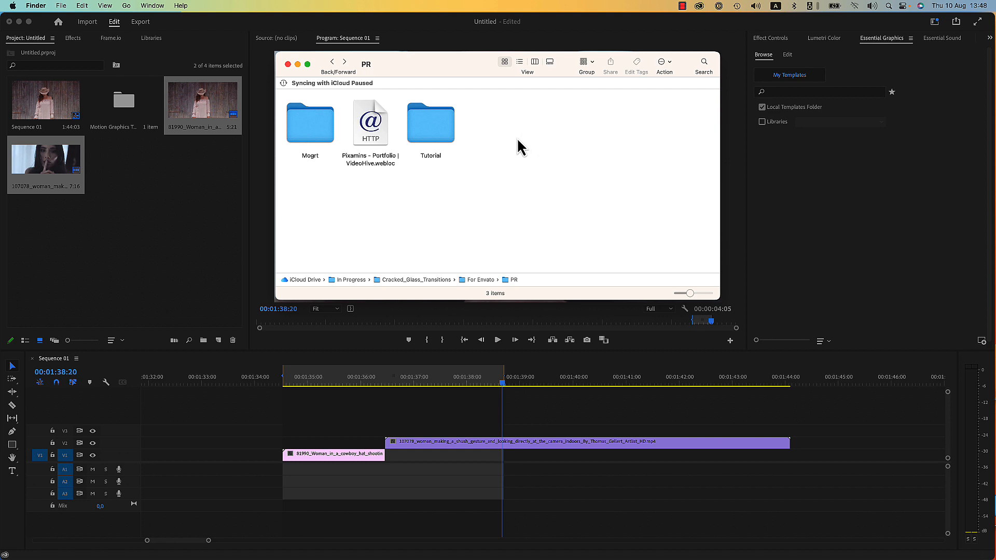
- Navigate into Mogrt > 01_Landscape to list the twelve L_Glass MOGRT files
click(310, 123)
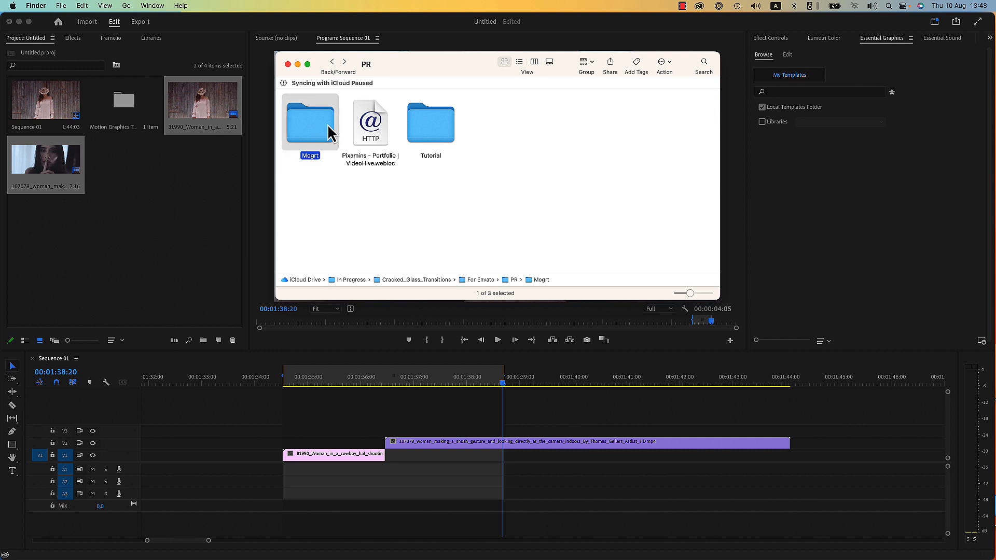
double_click(309, 122)
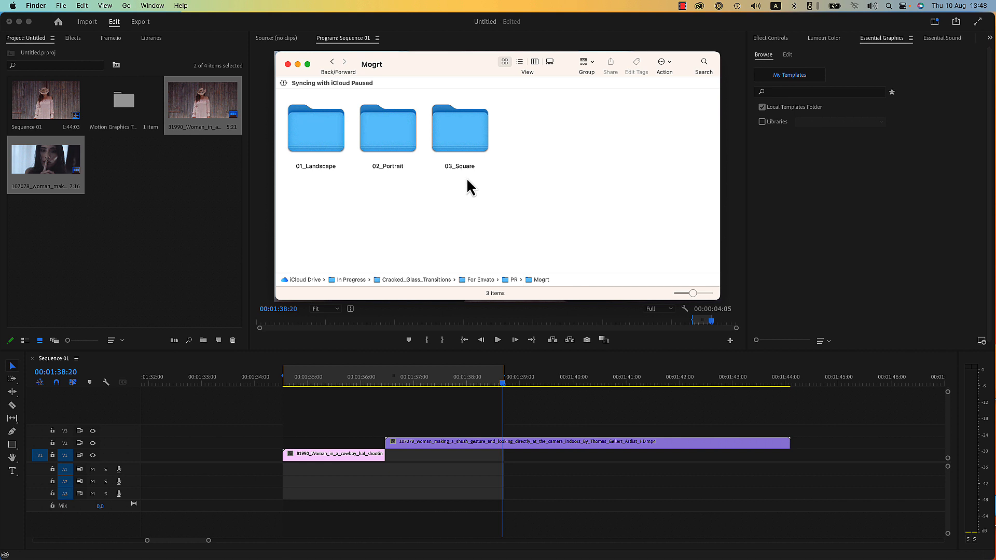
mouse_move(400, 140)
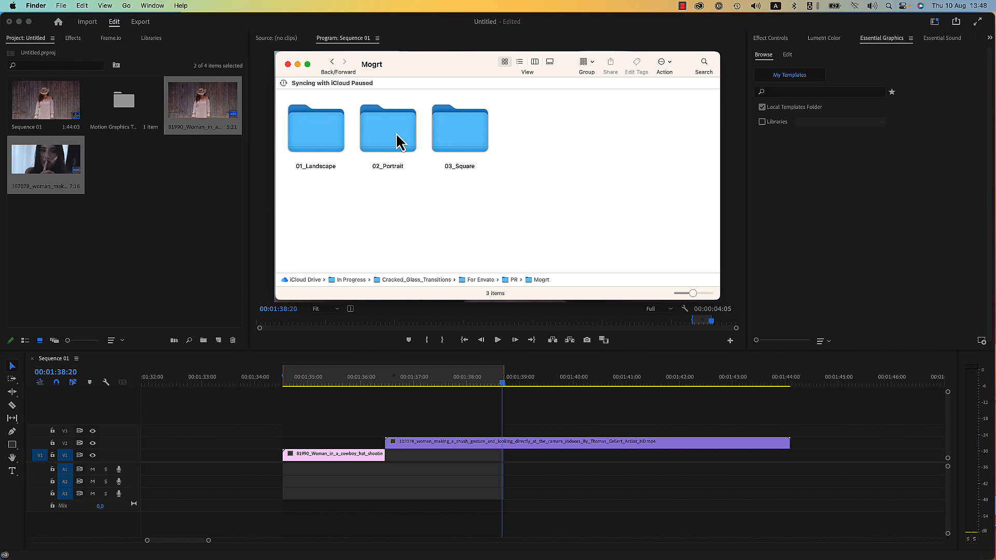
mouse_move(466, 132)
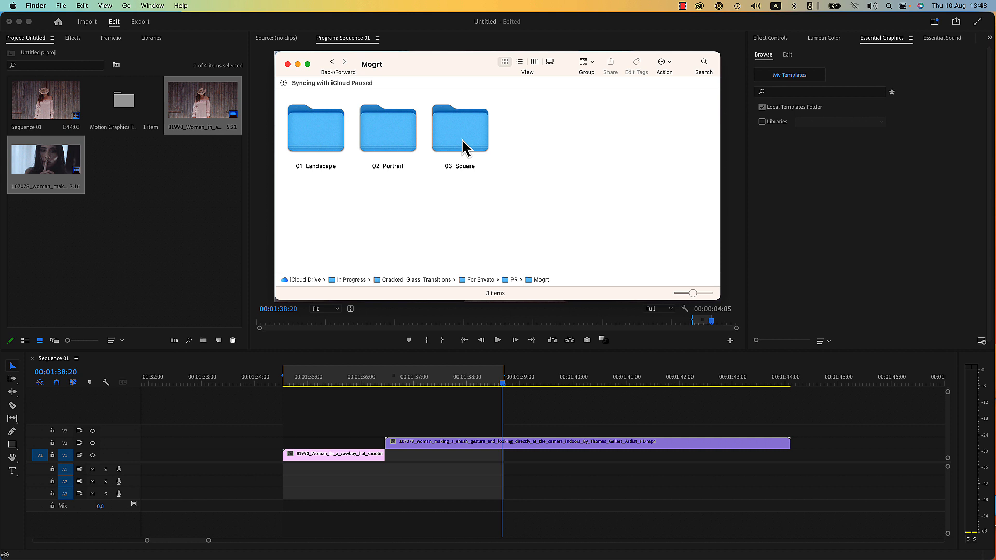
double_click(316, 125)
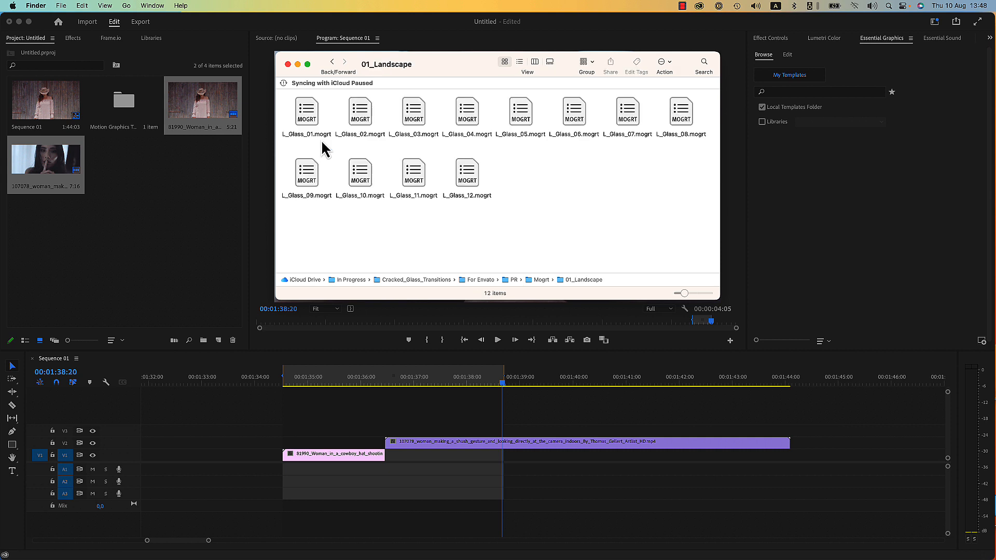
mouse_move(335, 152)
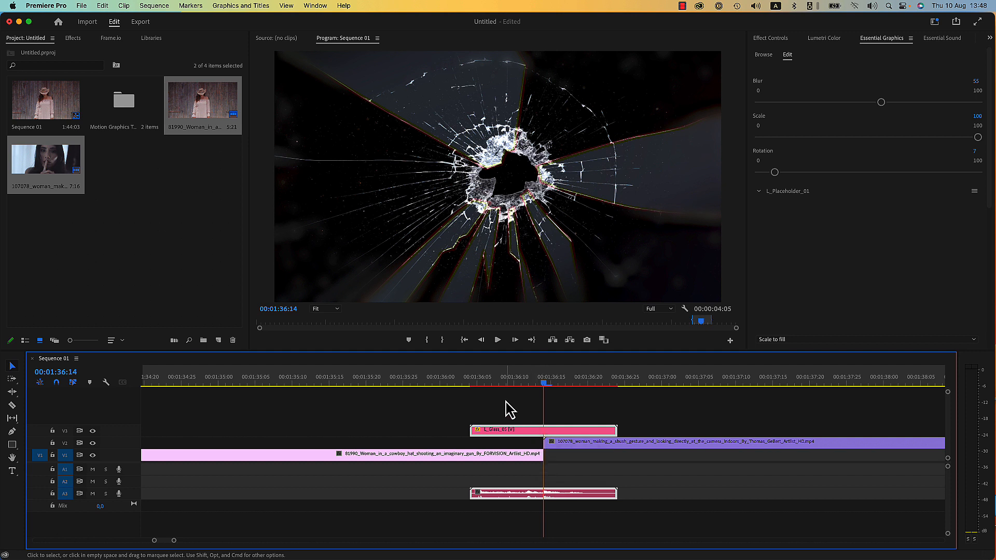
- Razor-cut V1 at the MOGRT's start and V2 at its end, then return to Selection
click(471, 386)
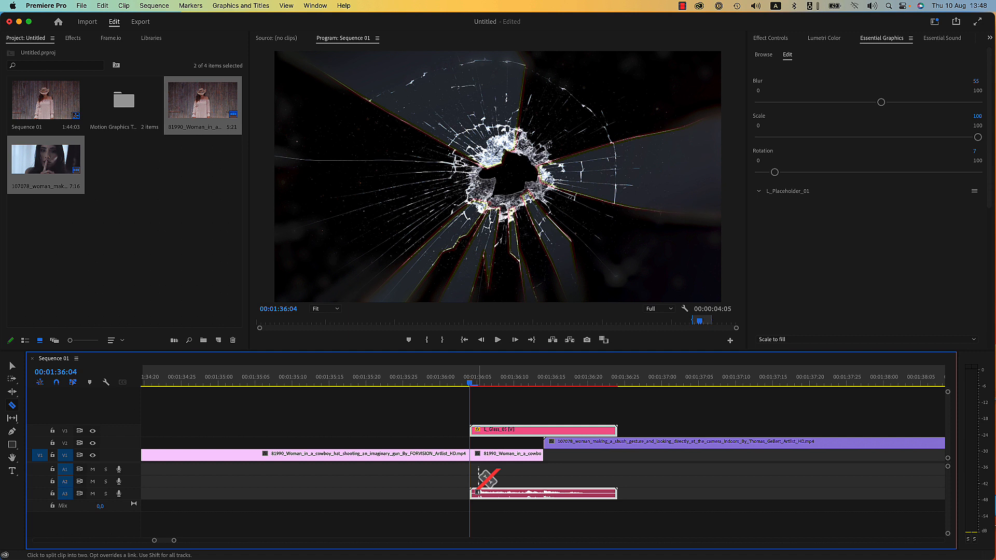
click(619, 386)
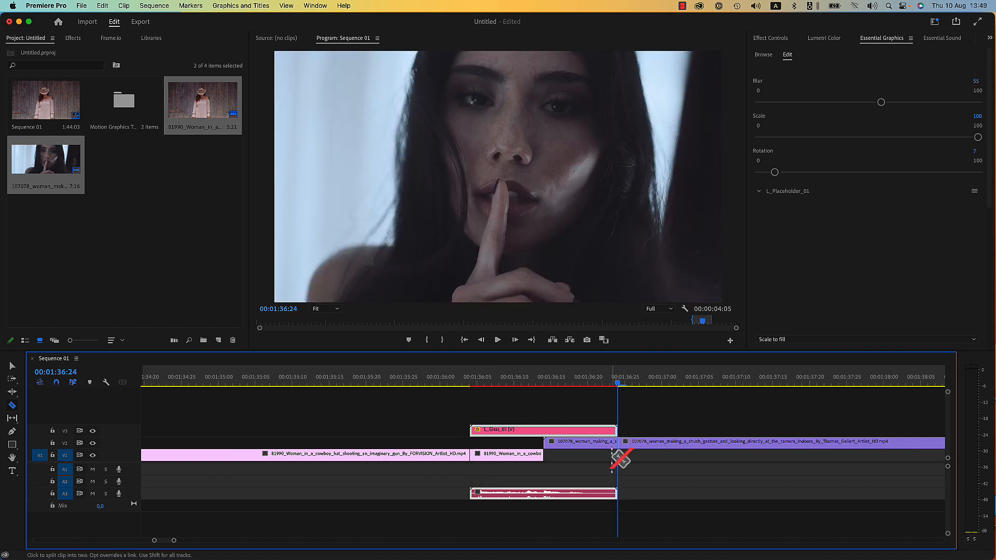
click(11, 366)
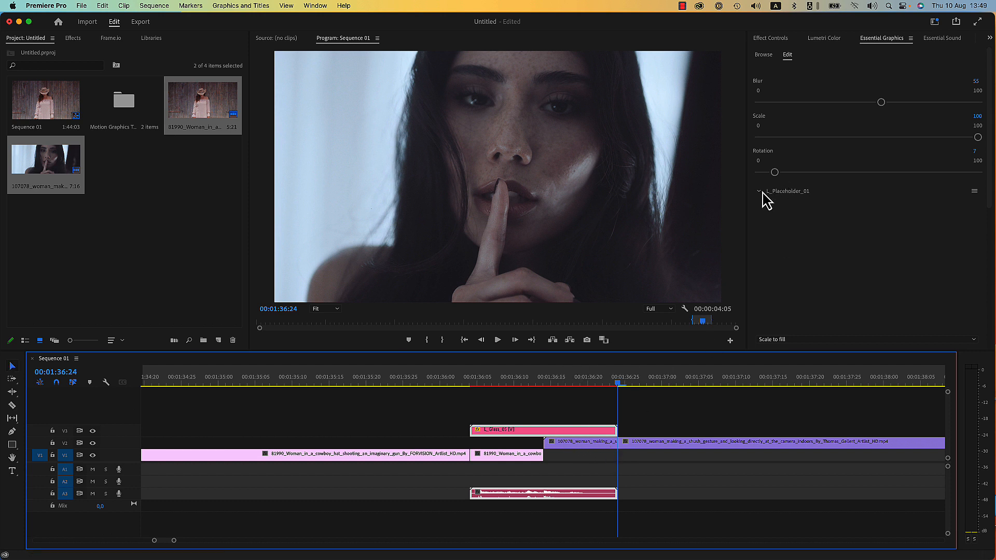
- Fill L_Placeholder_01 with the cowboy clip and L_Placeholder_02 with the woman clip
click(758, 190)
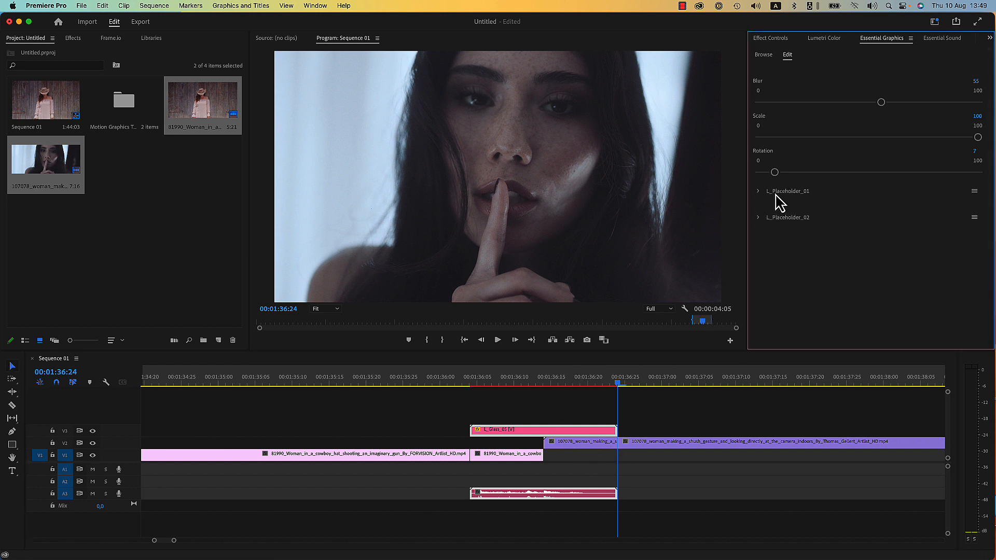
mouse_move(892, 50)
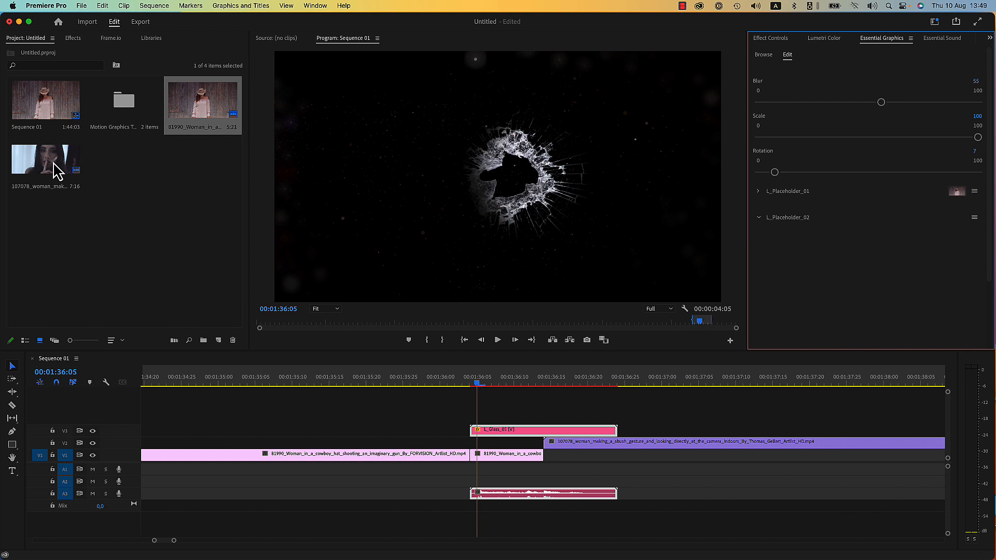
click(759, 217)
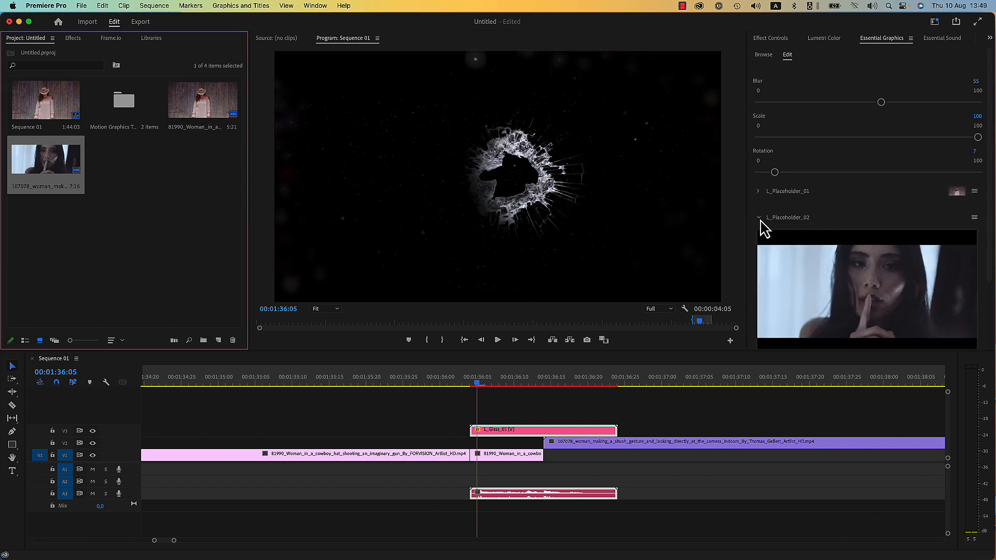
click(758, 217)
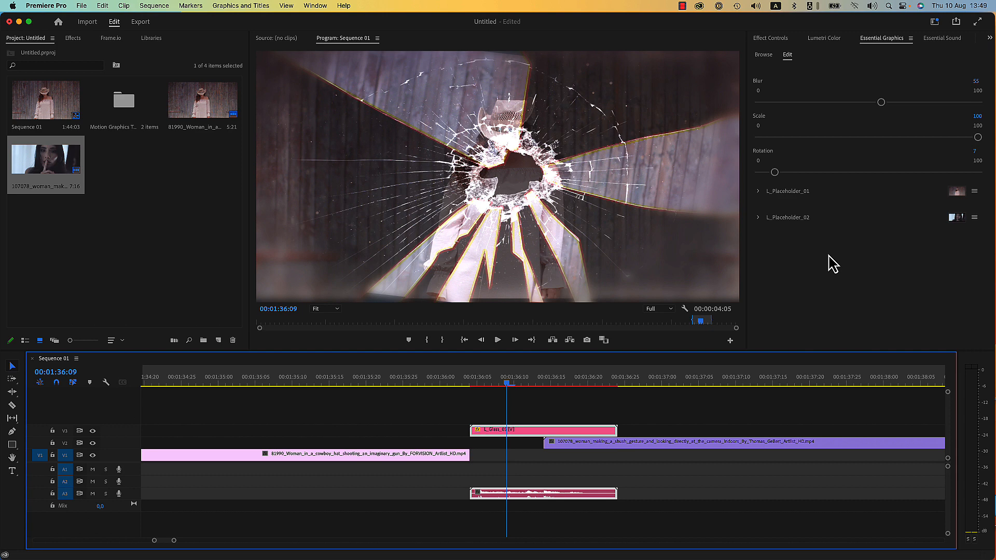
click(758, 191)
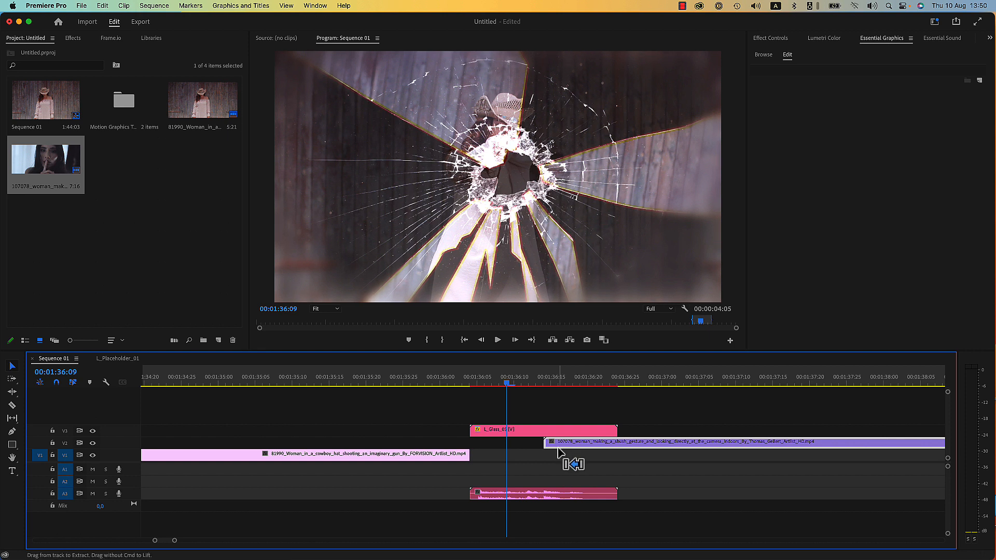
- Delete the woman clip's V2 segment beneath the L_Glass_01 template
click(620, 377)
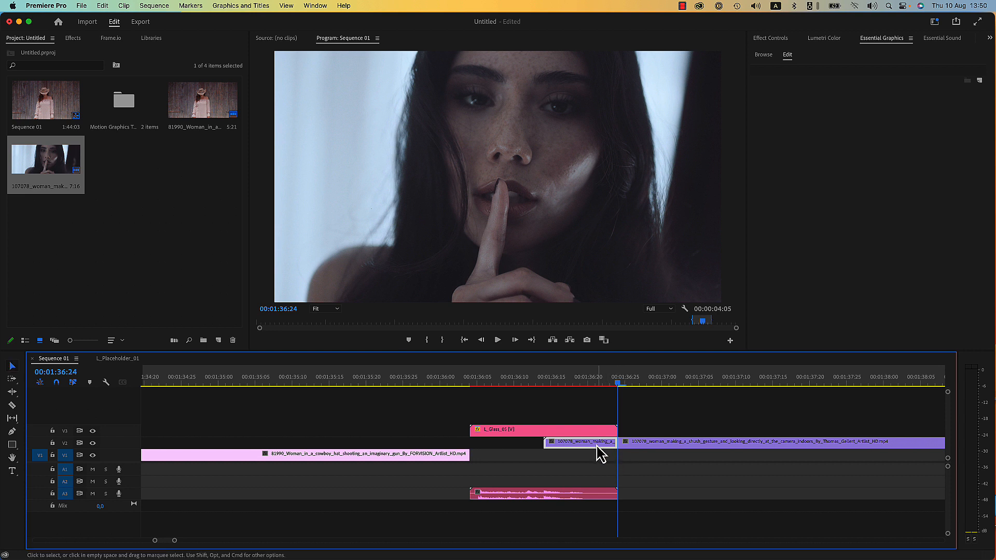
mouse_move(575, 454)
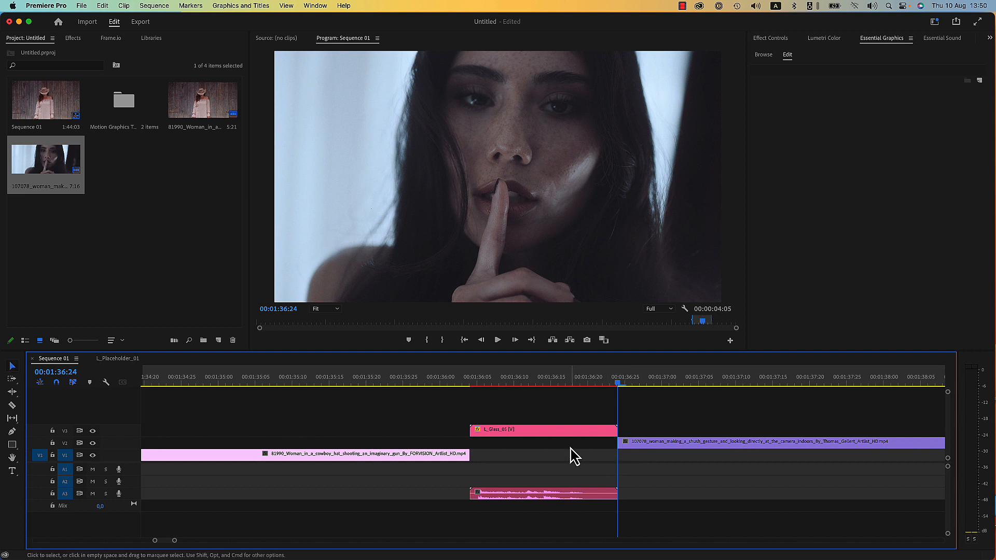
click(542, 429)
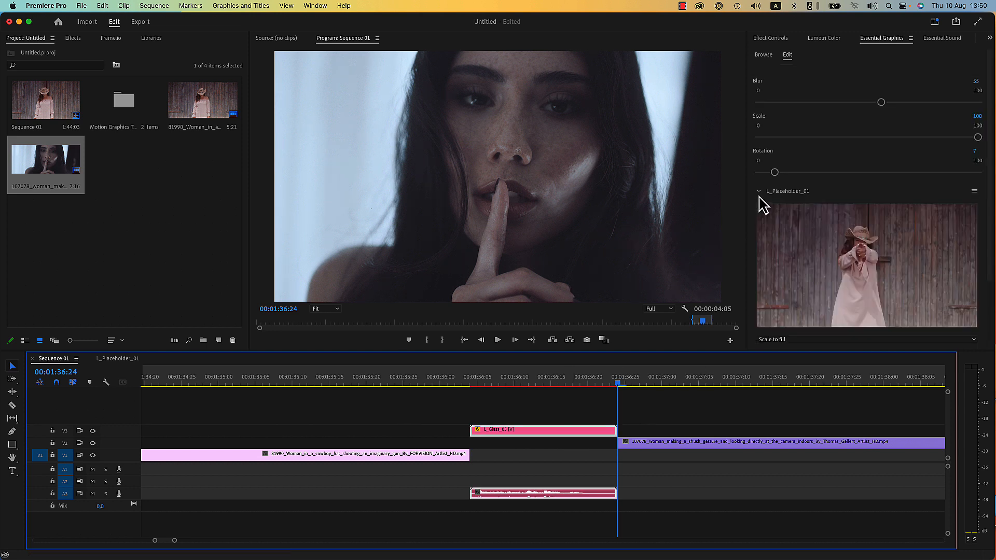
- Check both placeholders in Essential Graphics and return to the Sequence 01 timeline
click(759, 191)
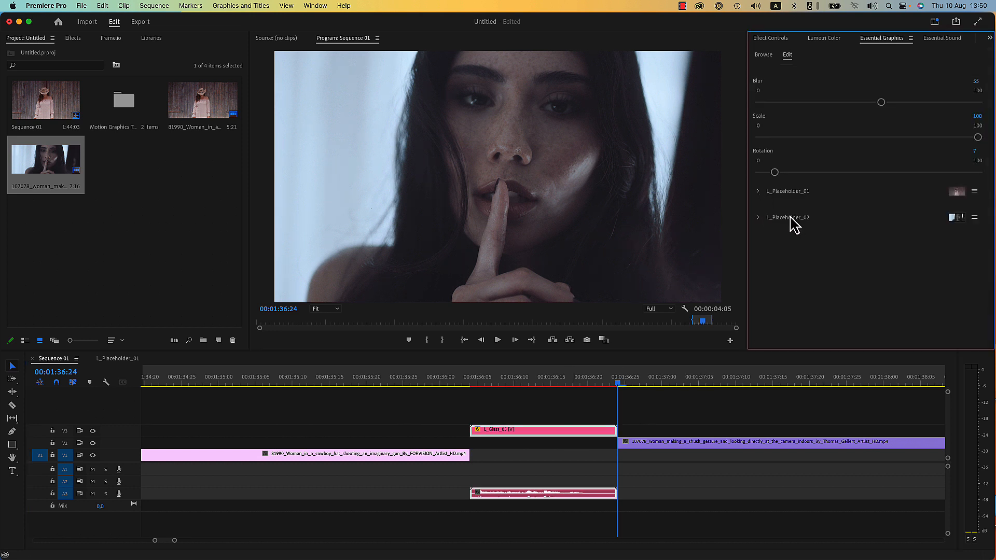
click(758, 217)
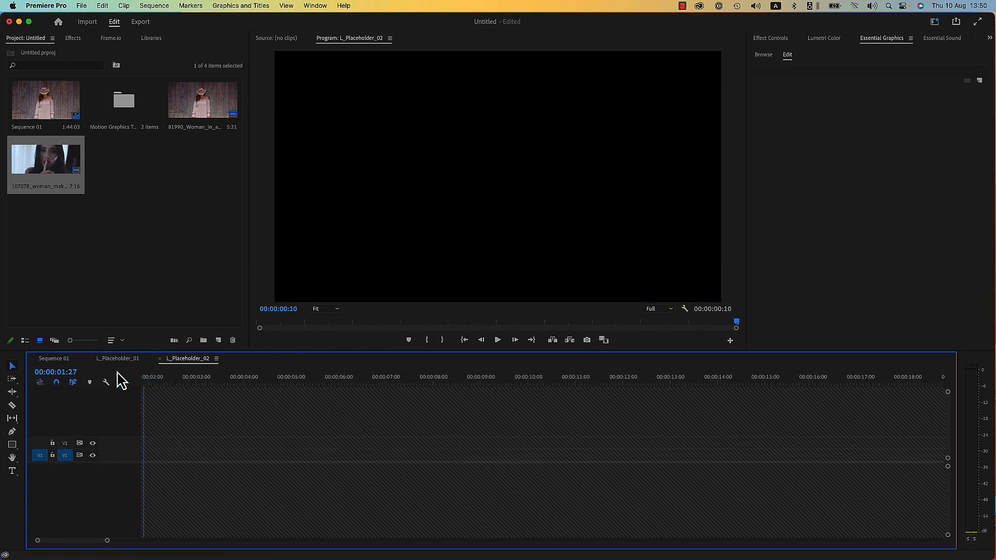
click(53, 358)
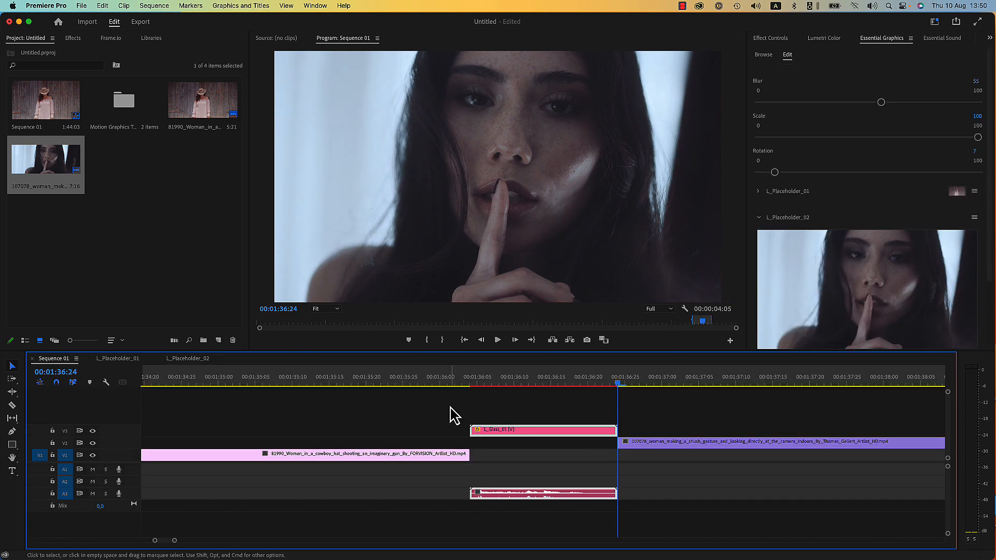
- Play back the cracked-glass transition from the cowboy clip into the woman clip
click(431, 384)
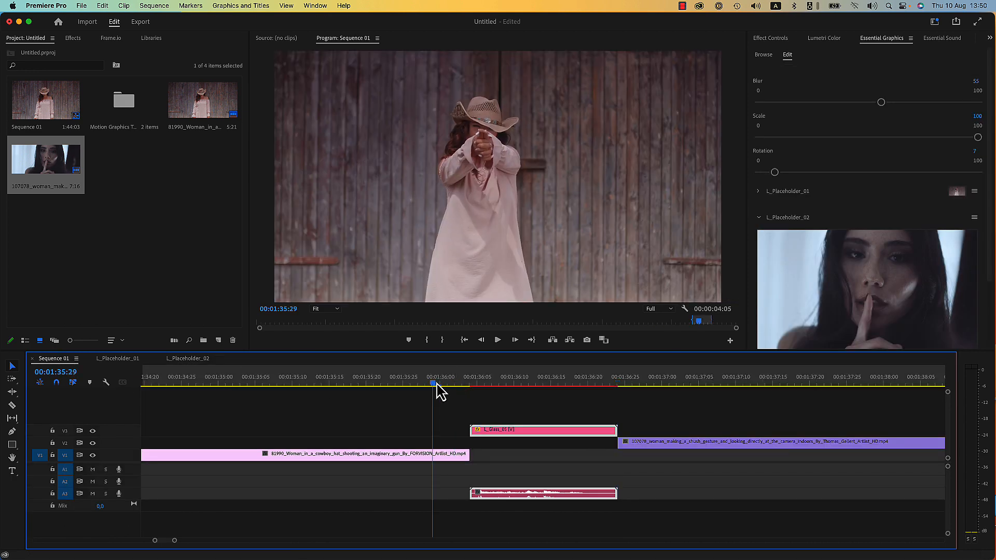
click(677, 384)
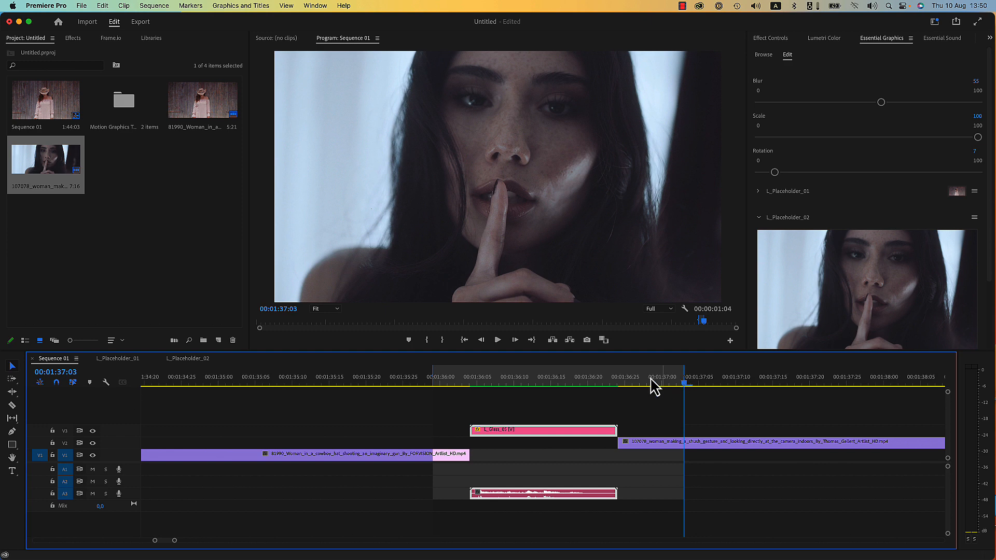
click(521, 386)
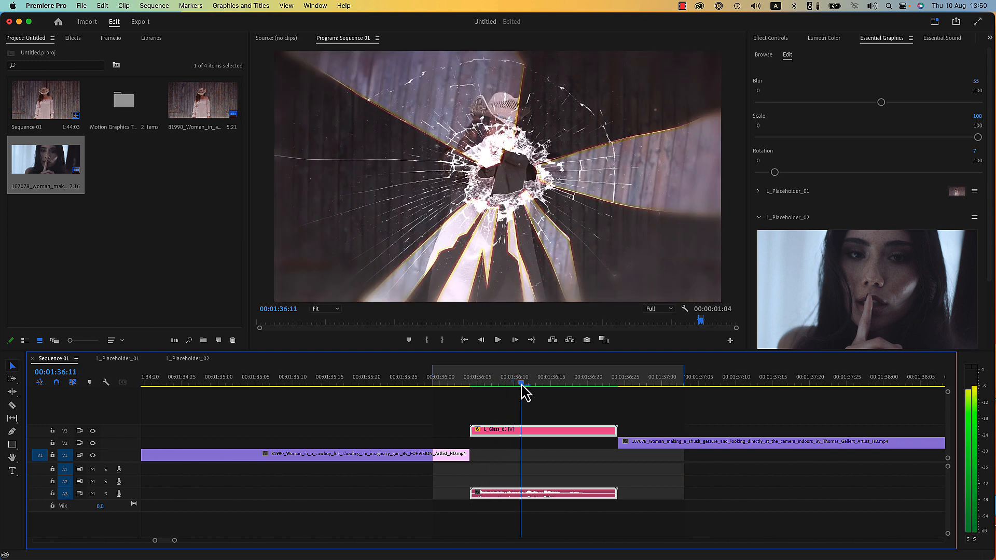